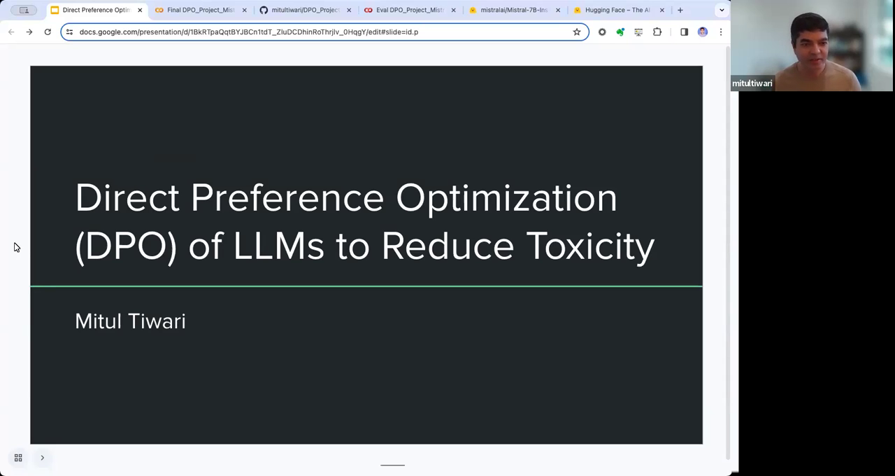
mouse_move(12, 291)
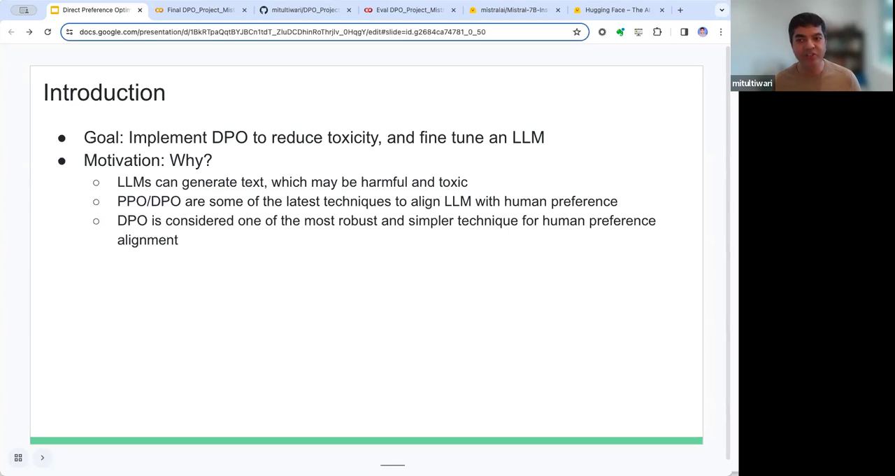
mouse_move(449, 164)
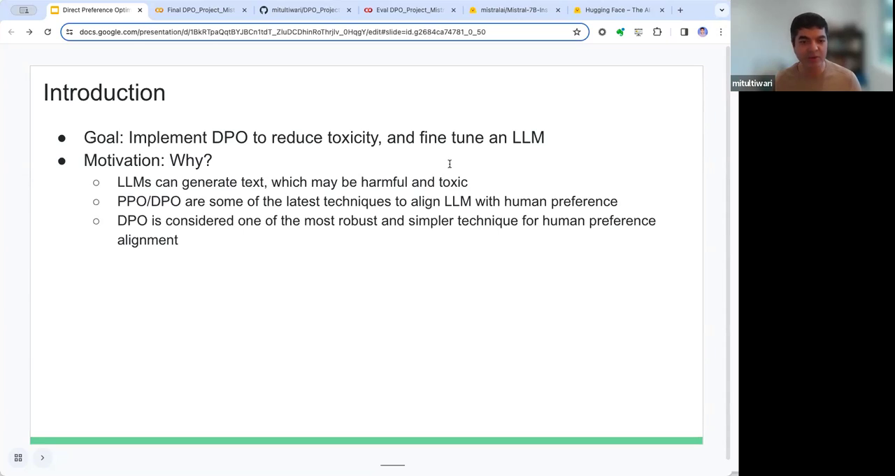
mouse_move(114, 263)
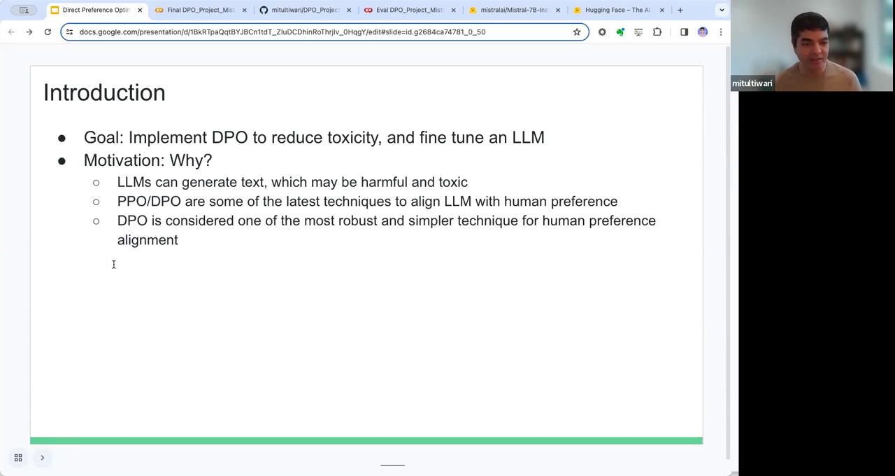
mouse_move(25, 325)
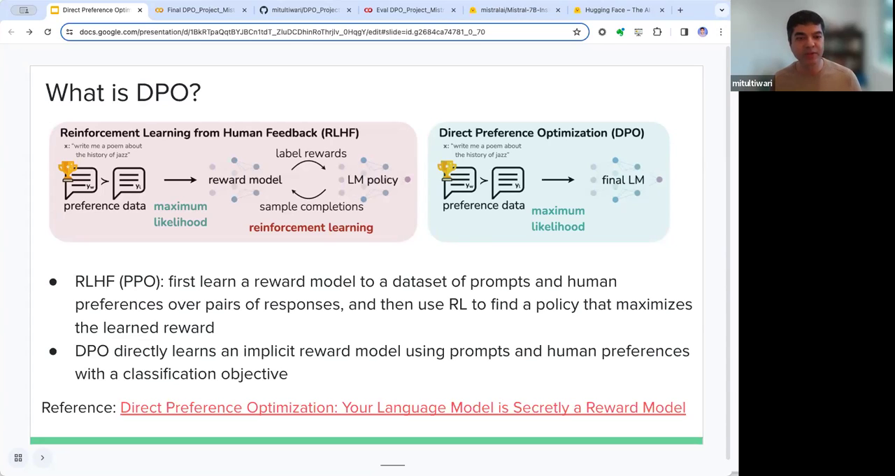
mouse_move(246, 196)
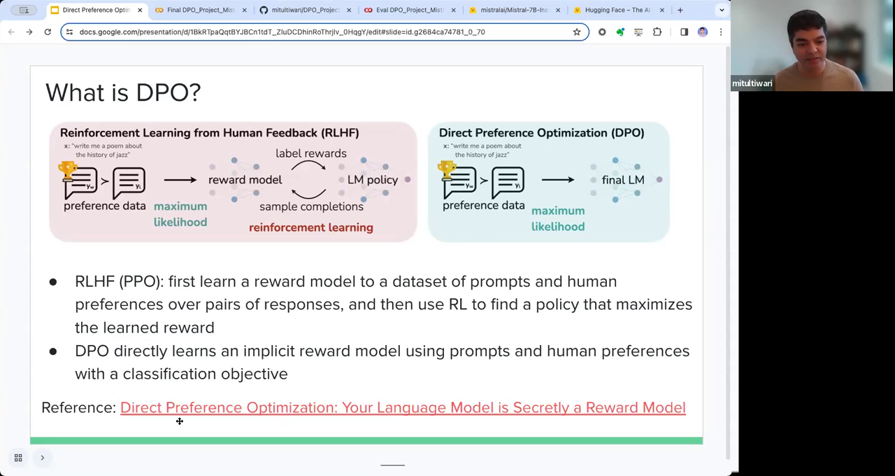
mouse_move(548, 401)
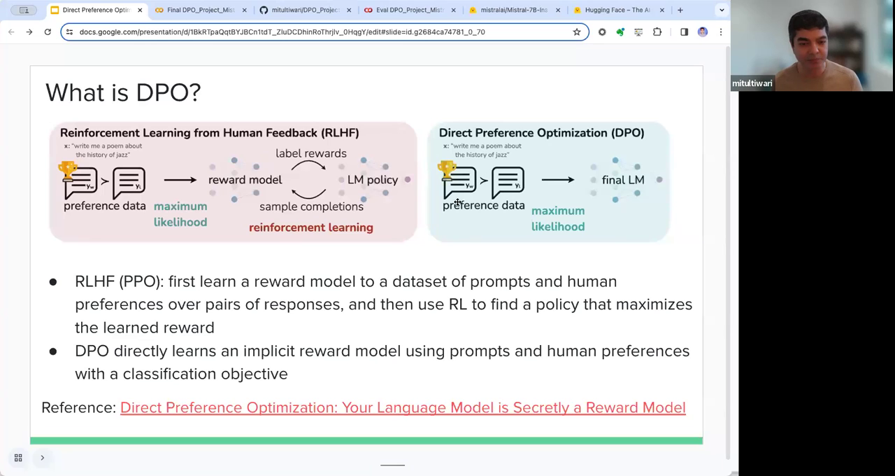
mouse_move(423, 347)
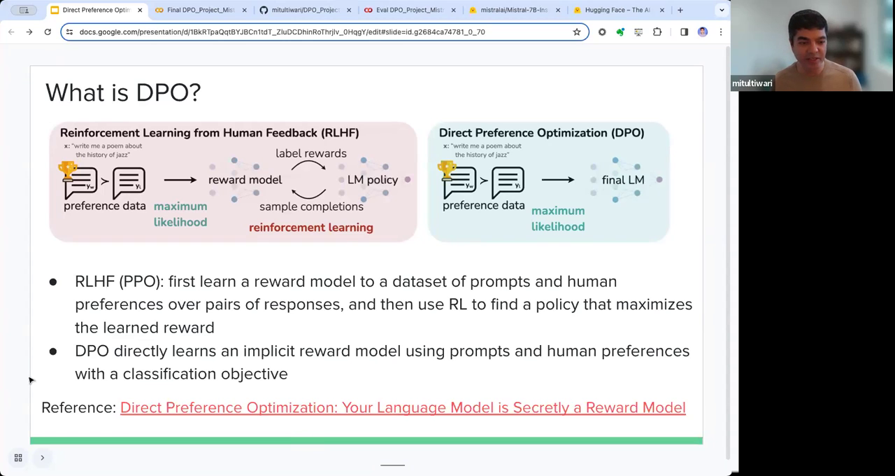
mouse_move(20, 376)
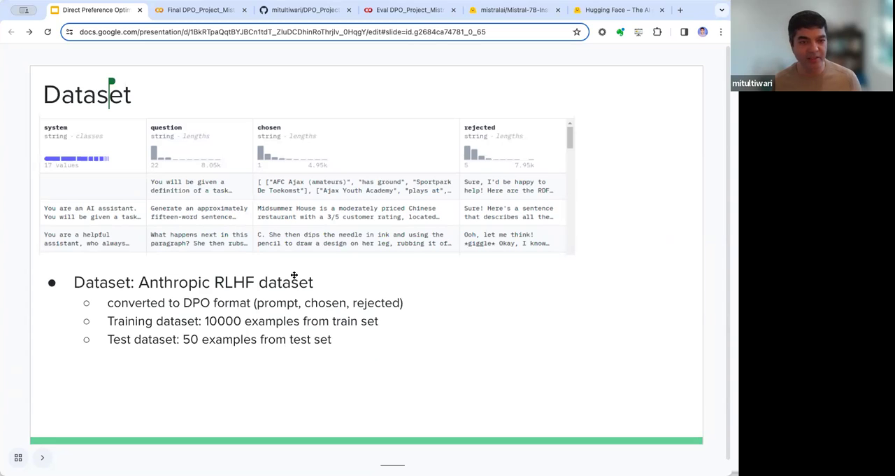
mouse_move(431, 173)
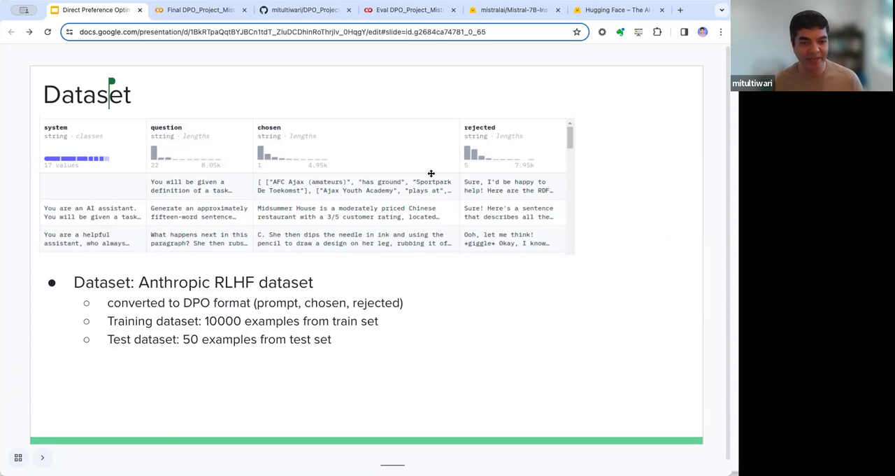
mouse_move(407, 219)
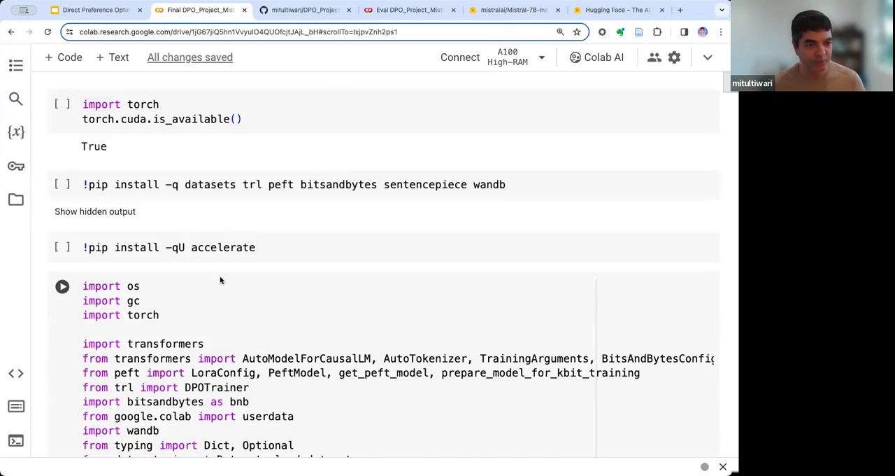
Step: Scroll through the tokenizer, 4-bit model loading and LoRA cells, highlighting AutoModelForCausalLM
scroll("down", 3)
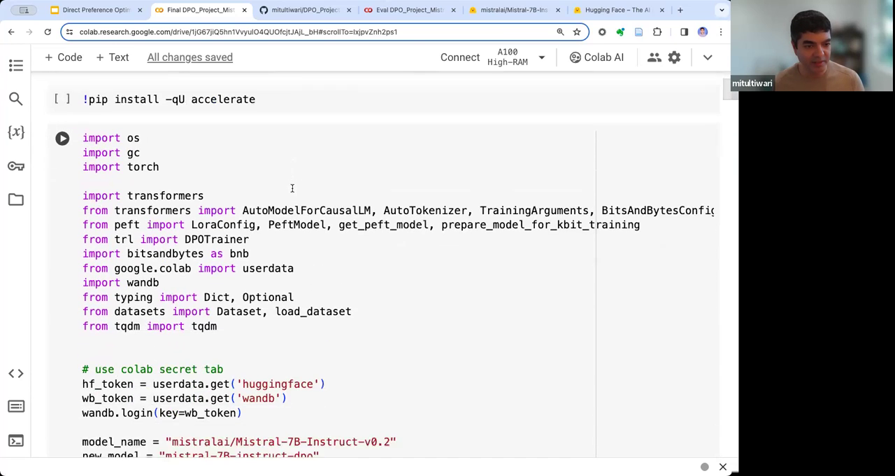
scroll("down", 3)
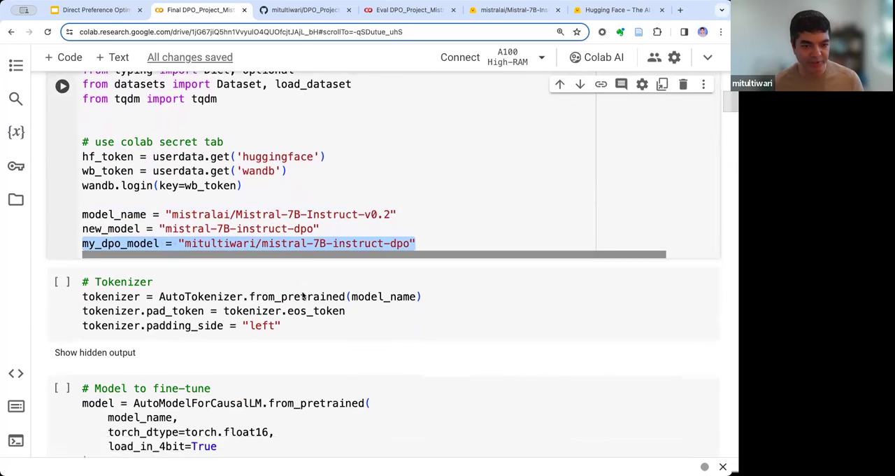
scroll("down", 3)
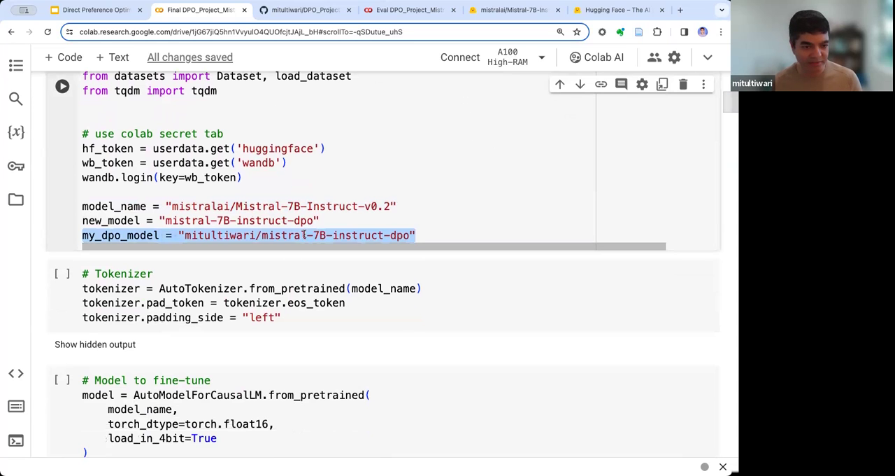
scroll("down", 3)
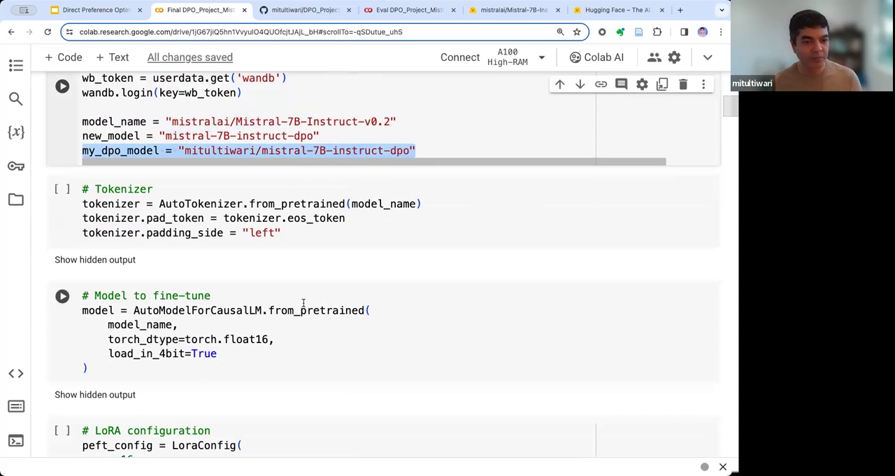
scroll("down", 3)
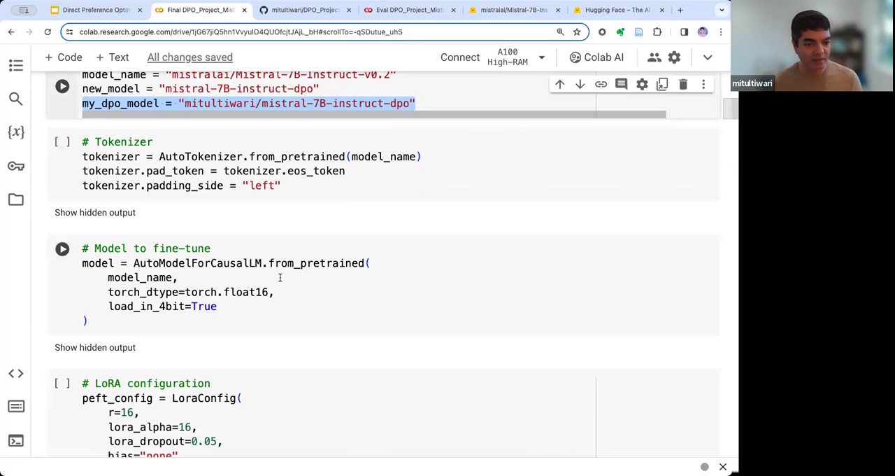
scroll("down", 3)
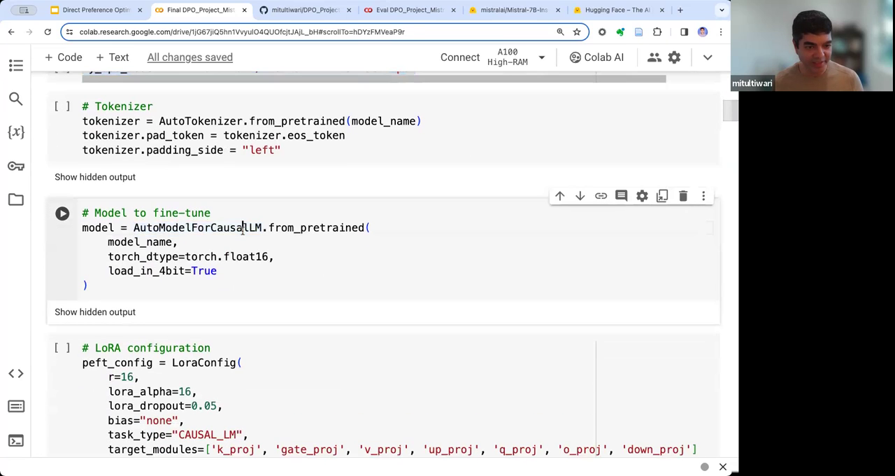
double_click(198, 227)
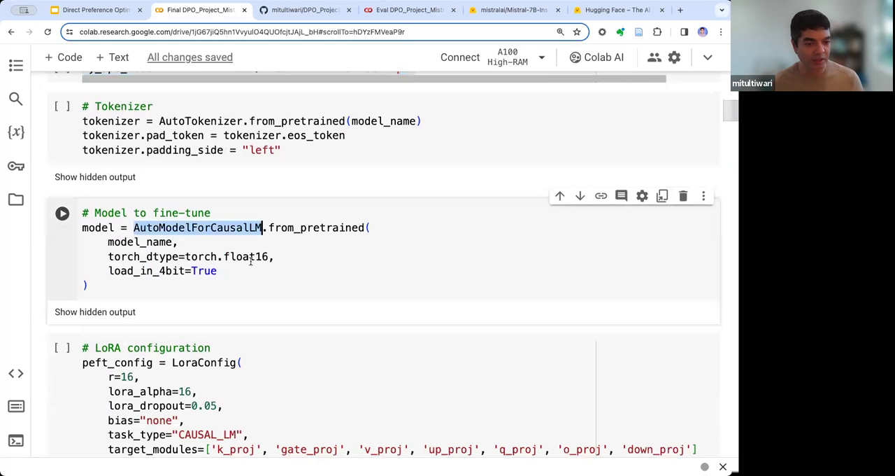
scroll("down", 3)
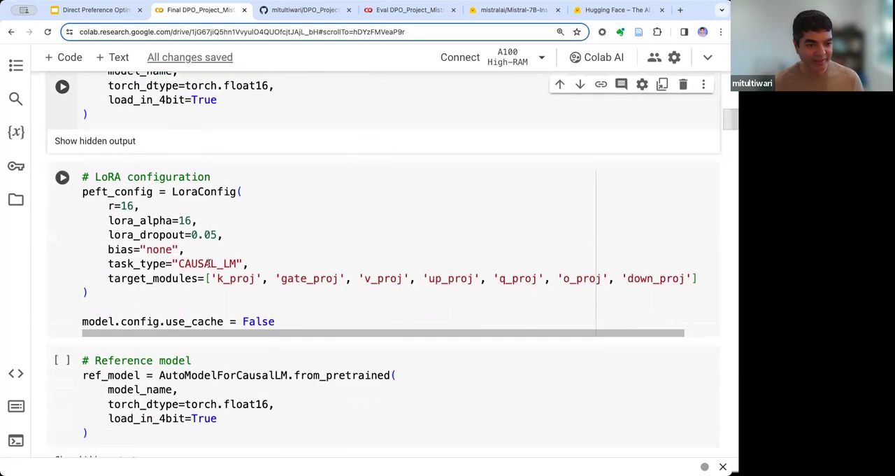
scroll("down", 3)
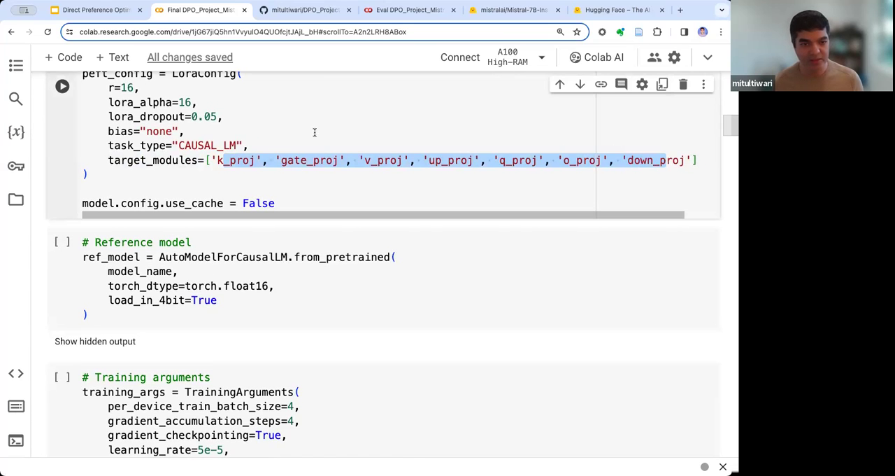
scroll("down", 3)
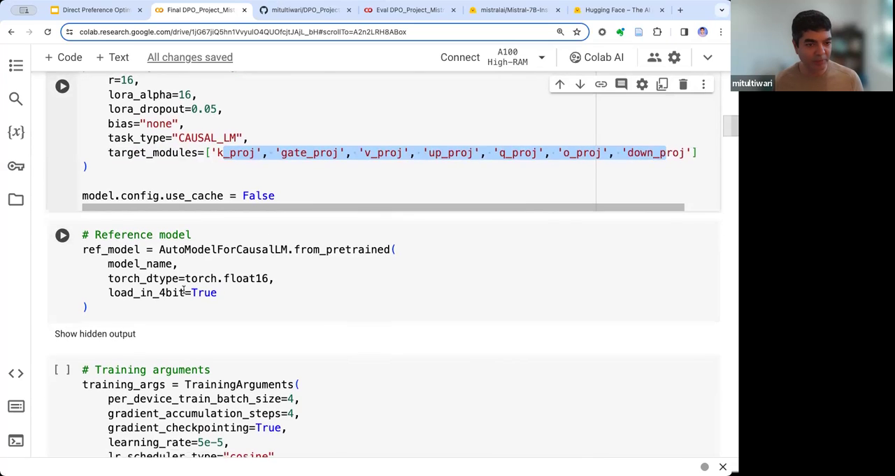
scroll("down", 3)
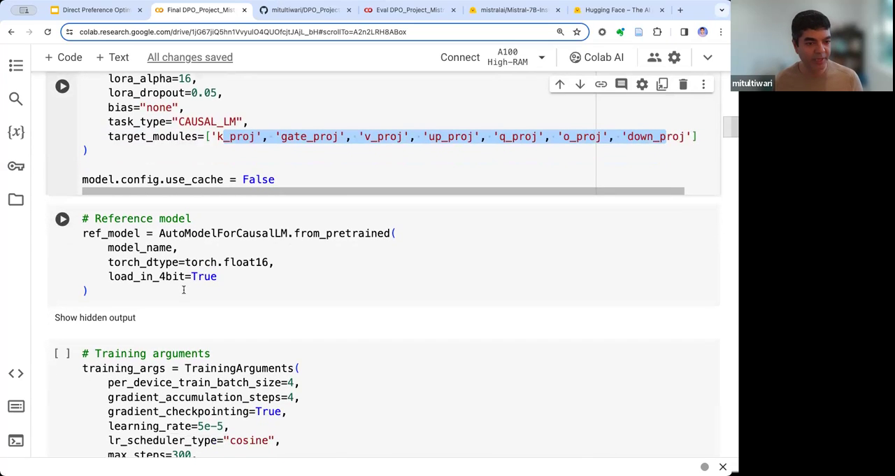
scroll("down", 3)
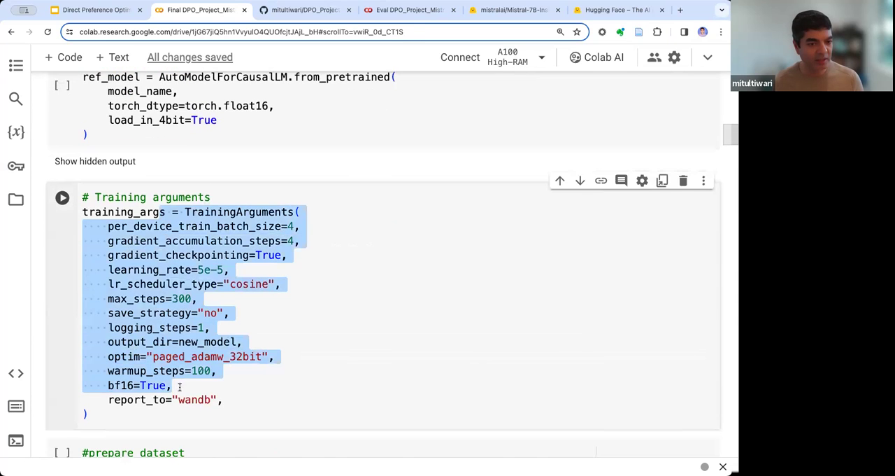
scroll("down", 3)
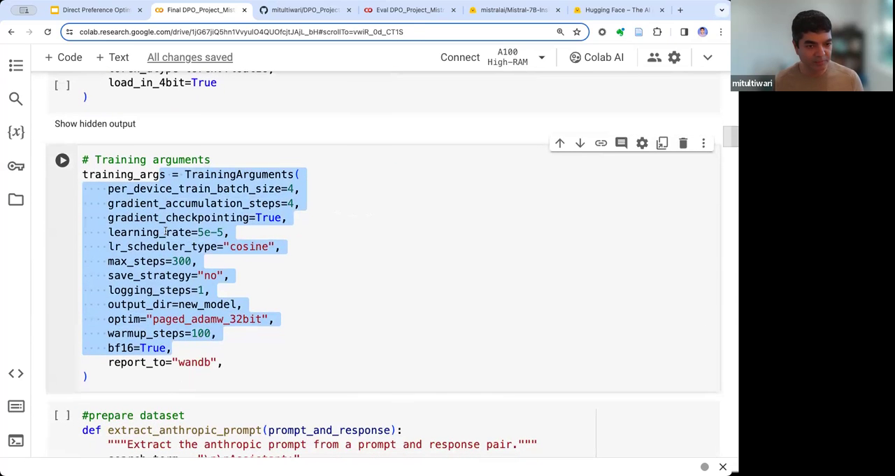
left_click(218, 187)
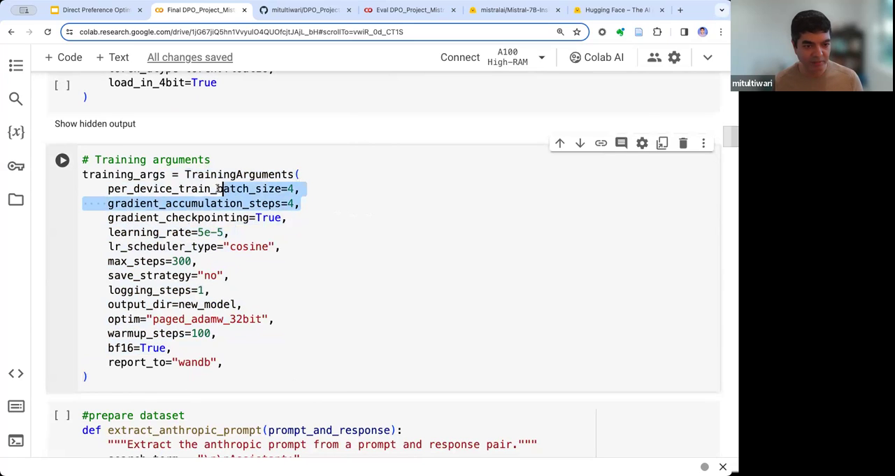
scroll("down", 3)
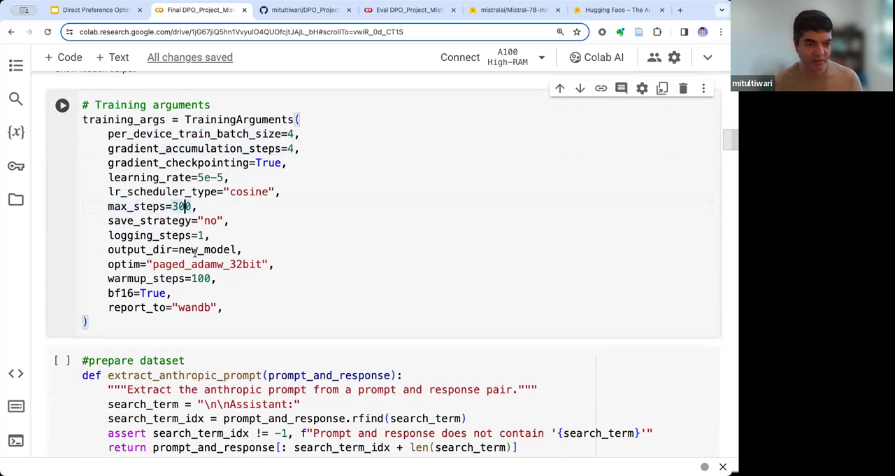
scroll("down", 3)
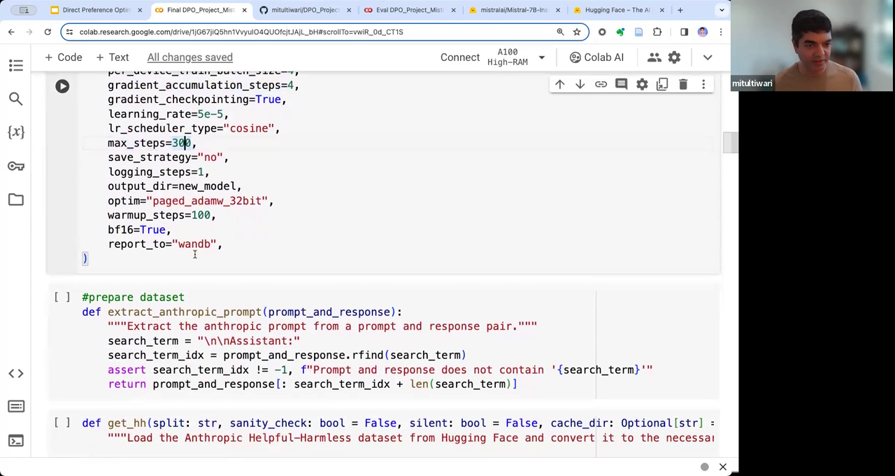
scroll("down", 3)
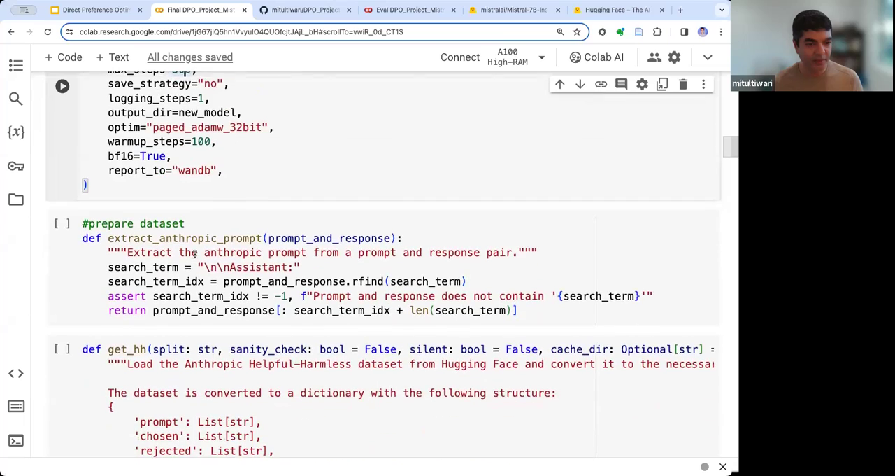
scroll("down", 3)
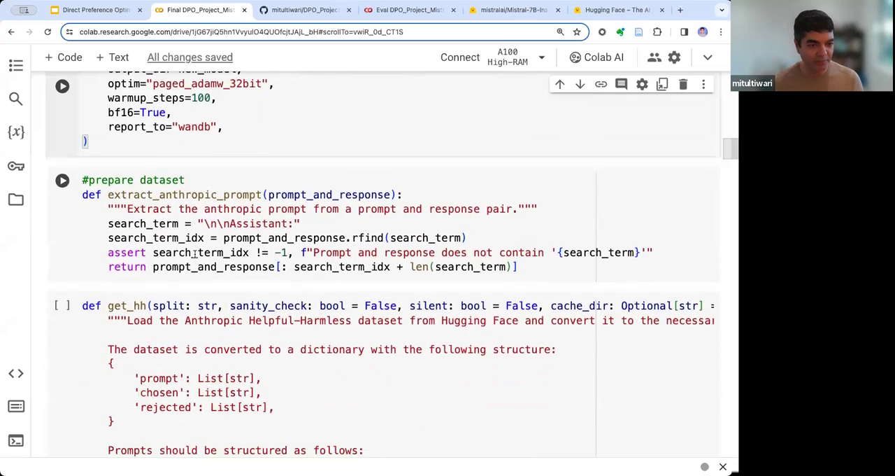
scroll("down", 3)
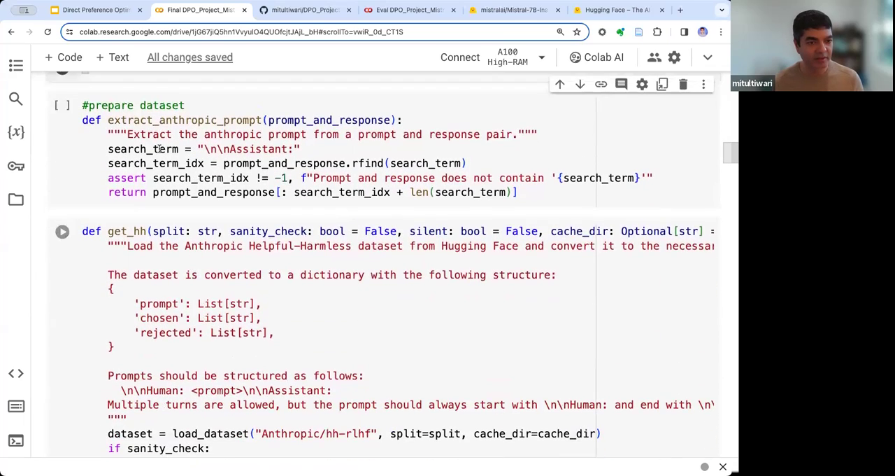
scroll("down", 3)
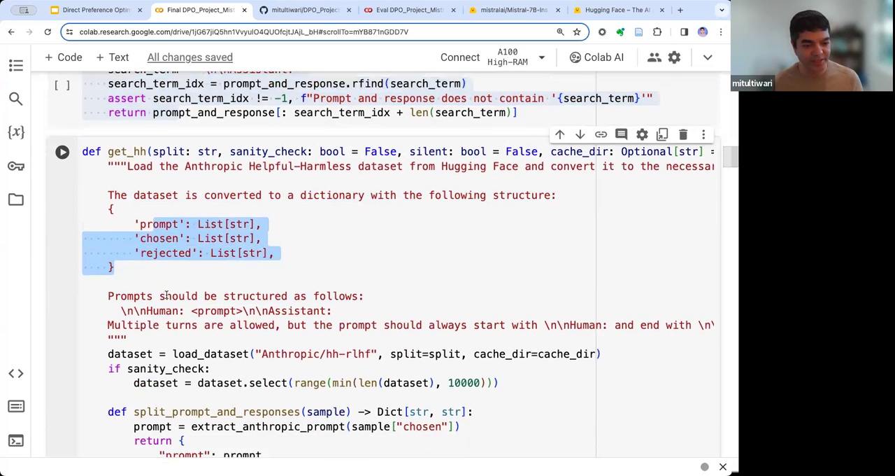
scroll("down", 3)
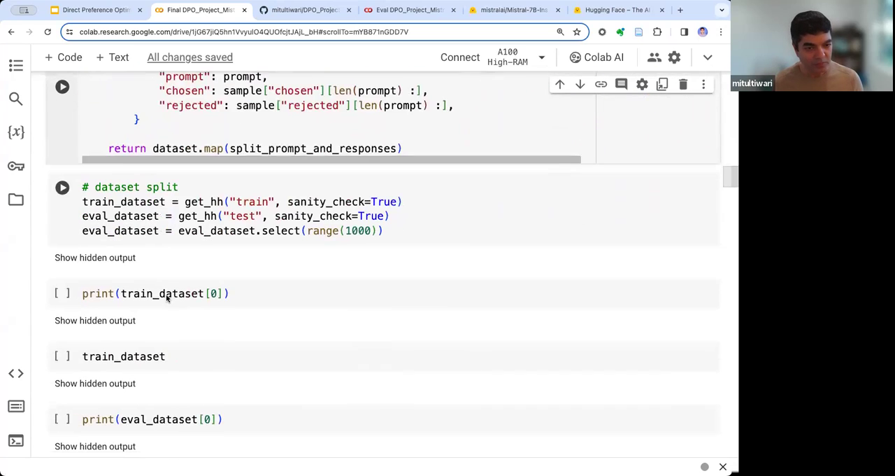
scroll("down", 3)
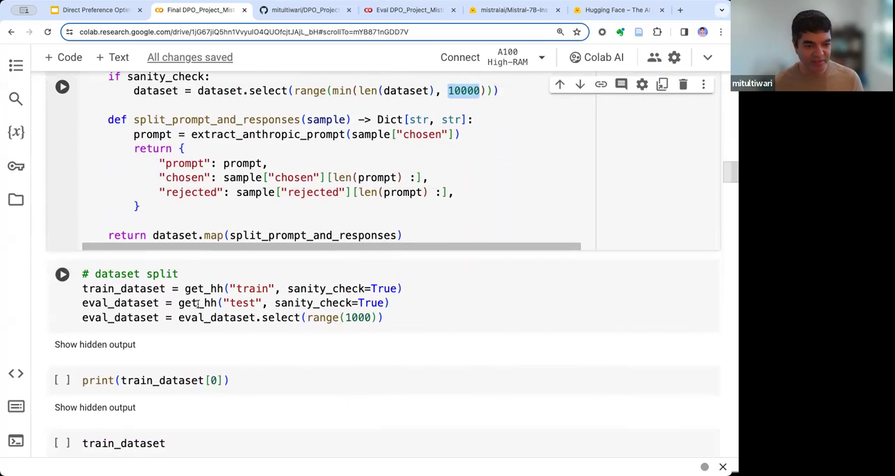
scroll("down", 3)
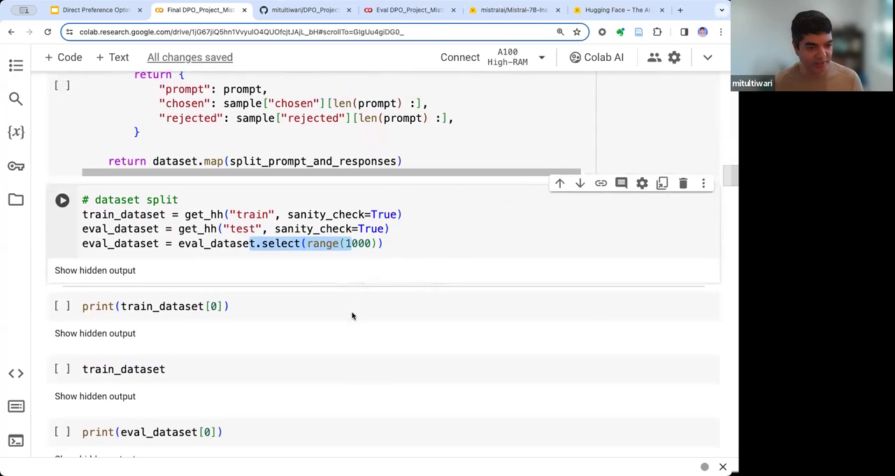
scroll("down", 3)
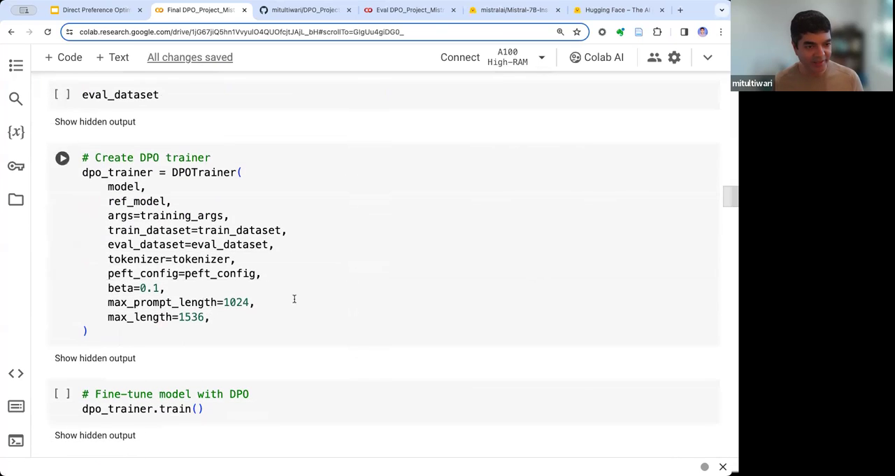
left_click(171, 183)
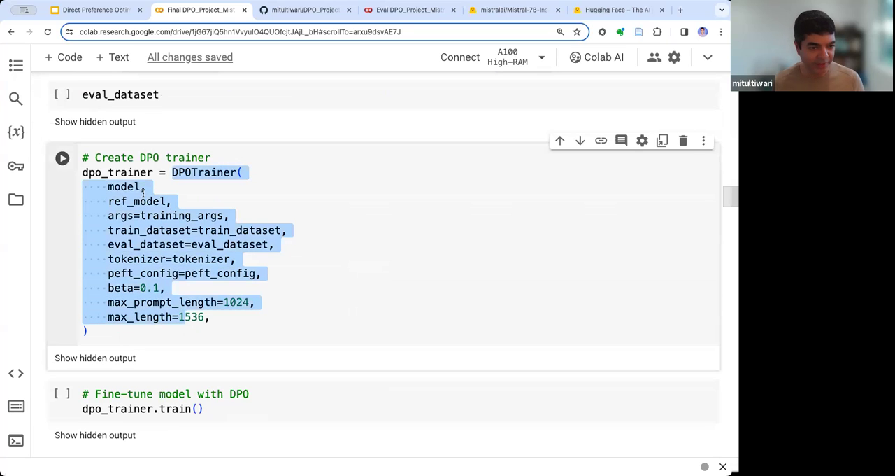
left_click(207, 316)
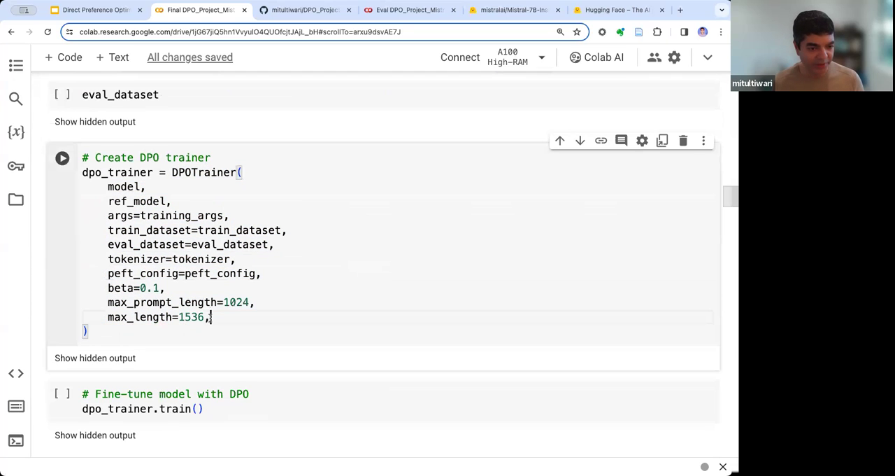
double_click(146, 289)
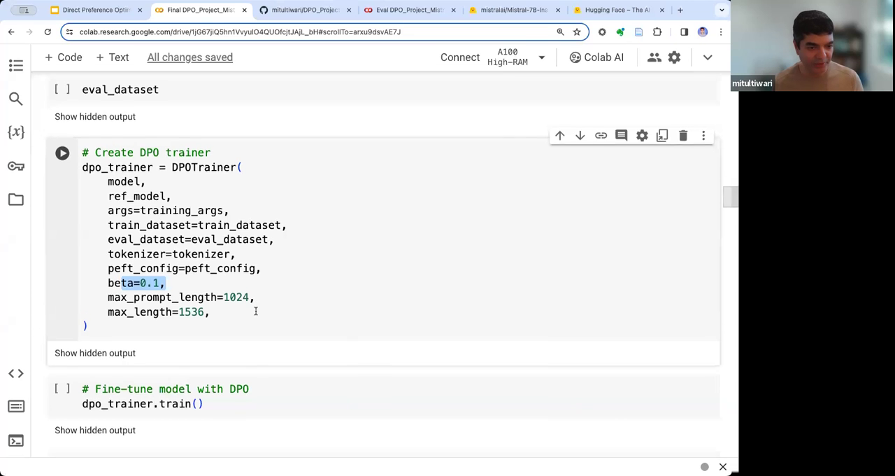
scroll("down", 3)
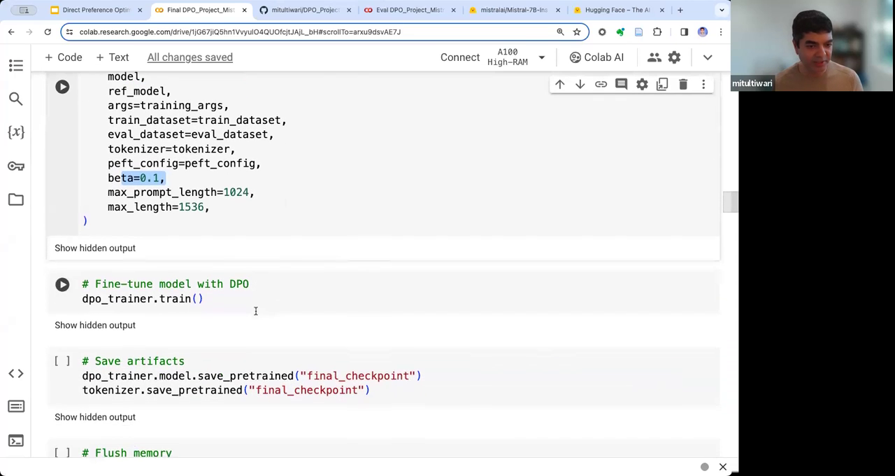
scroll("down", 3)
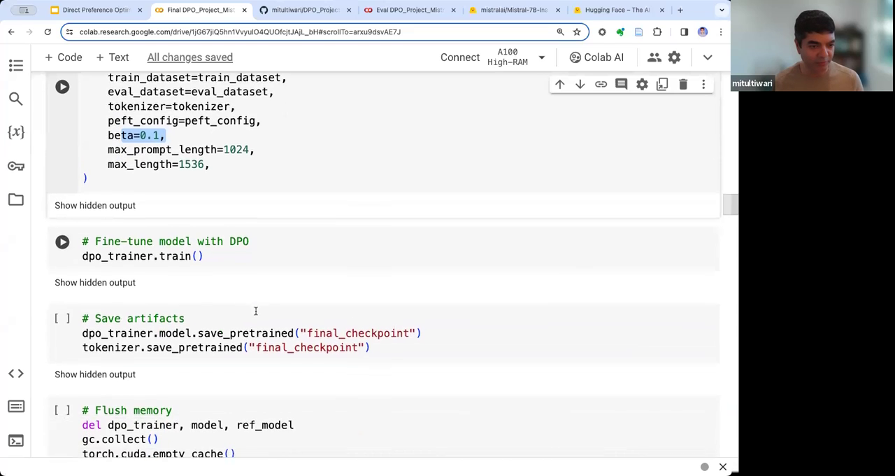
scroll("down", 3)
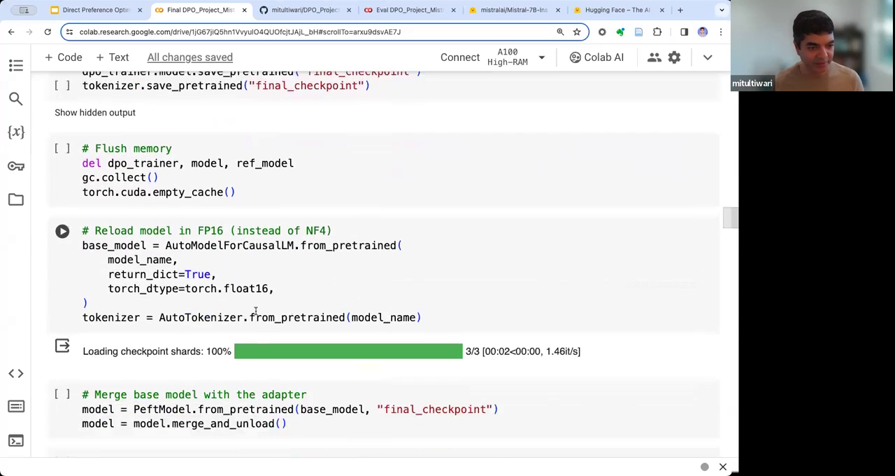
scroll("down", 3)
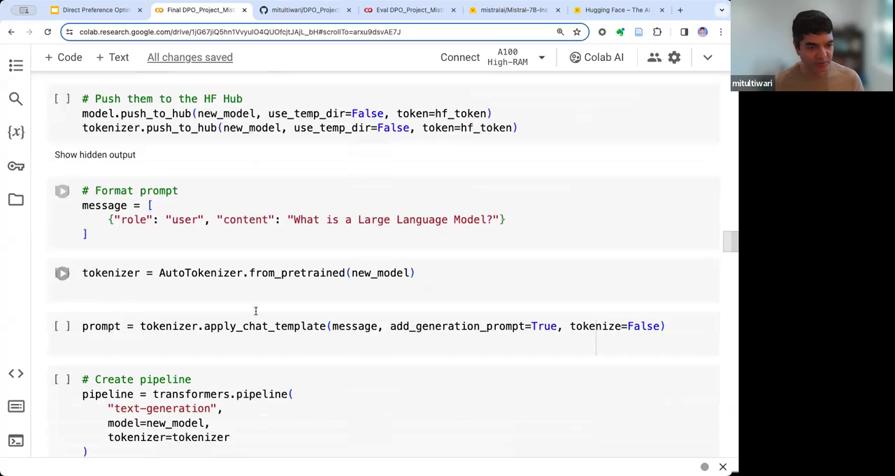
scroll("down", 3)
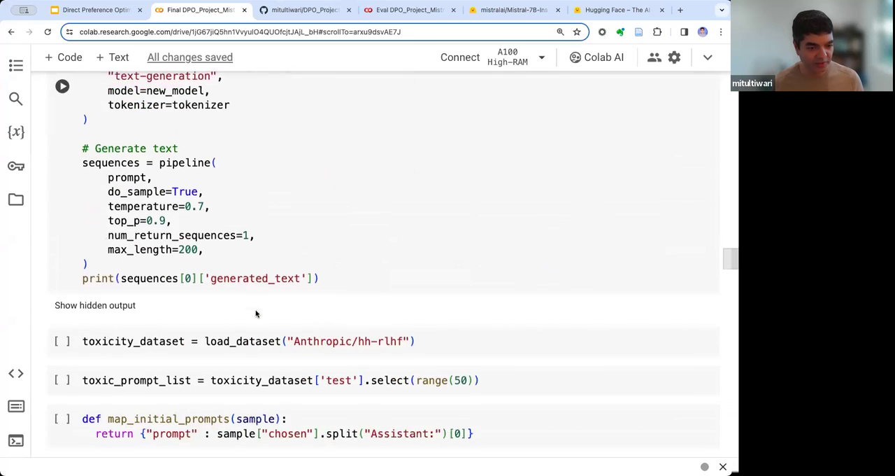
left_click(91, 10)
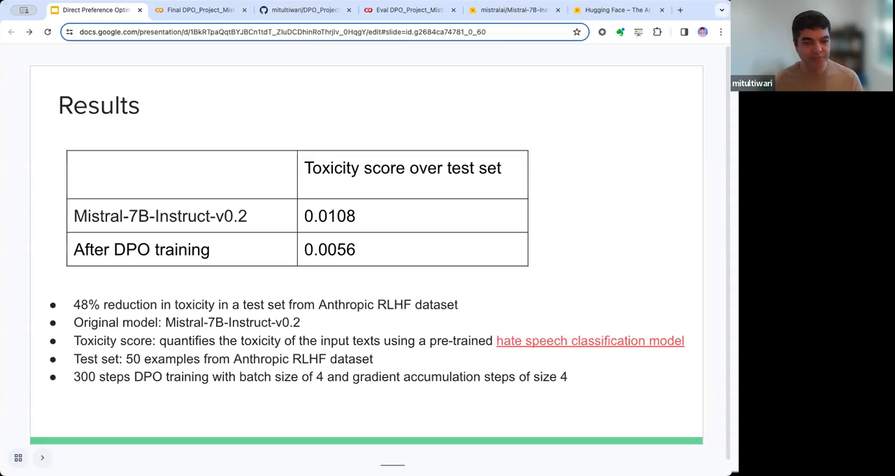
Step: Highlight the original Mistral-7B-Instruct-v0.2 toxicity score 0.0108 against 0.0056 after DPO
double_click(322, 216)
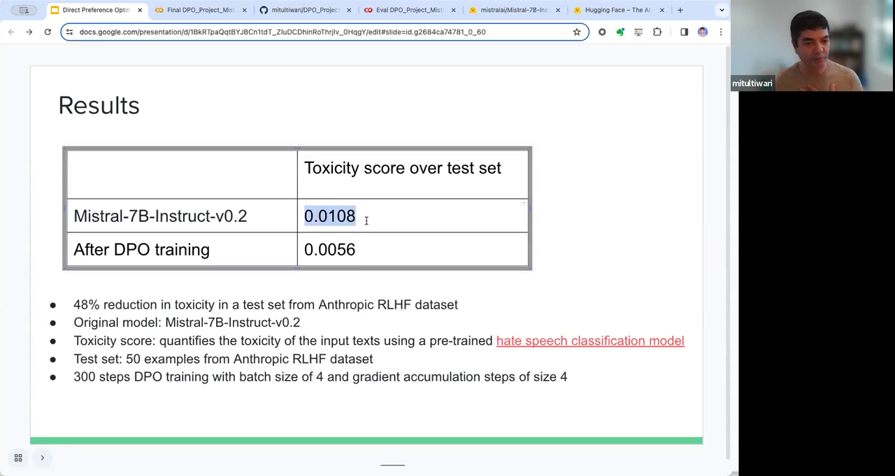
mouse_move(112, 280)
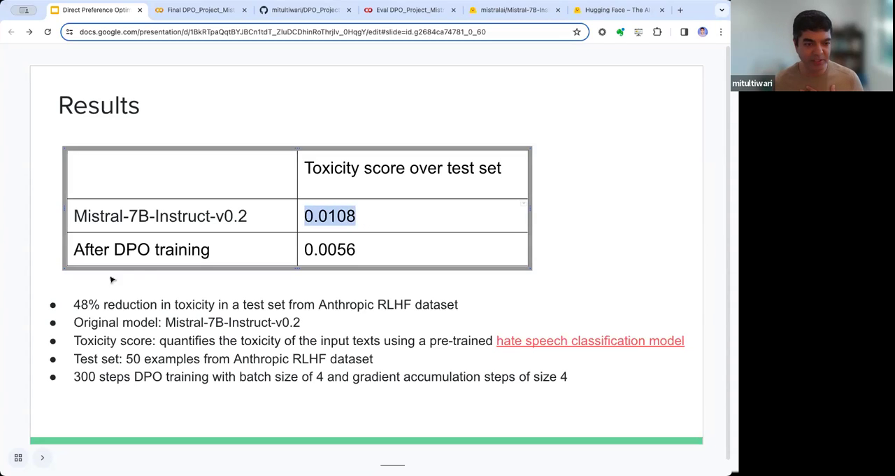